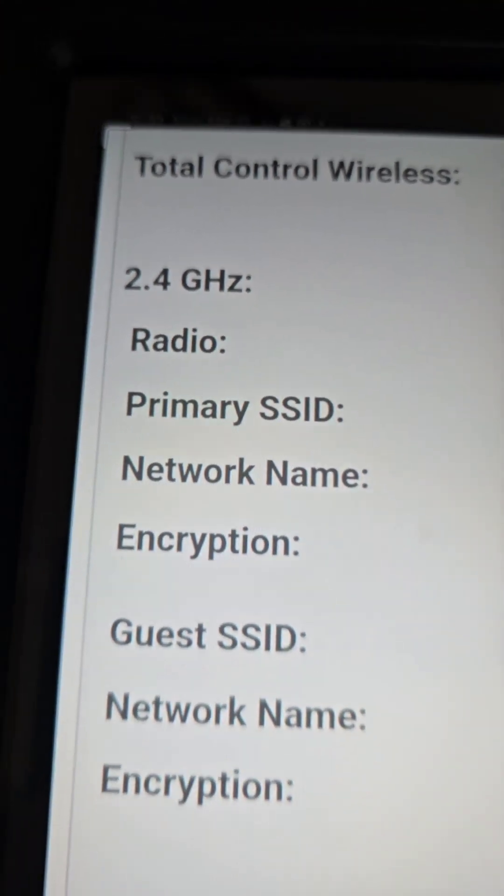
# Scroll through the router's 2.4 GHz primary and guest network settings.
pyautogui.scroll(-3)
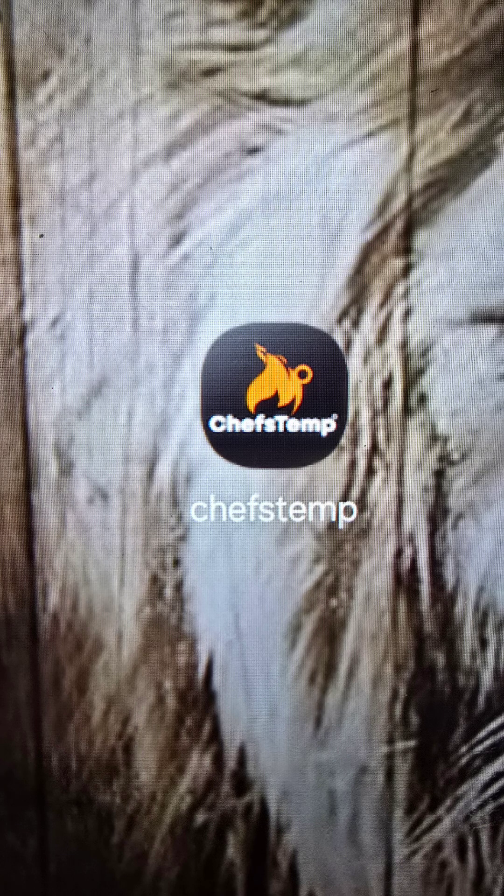
# Launch ChefsTemp and start adding a new ProTemp S1 thermometer.
pyautogui.click(275, 404)
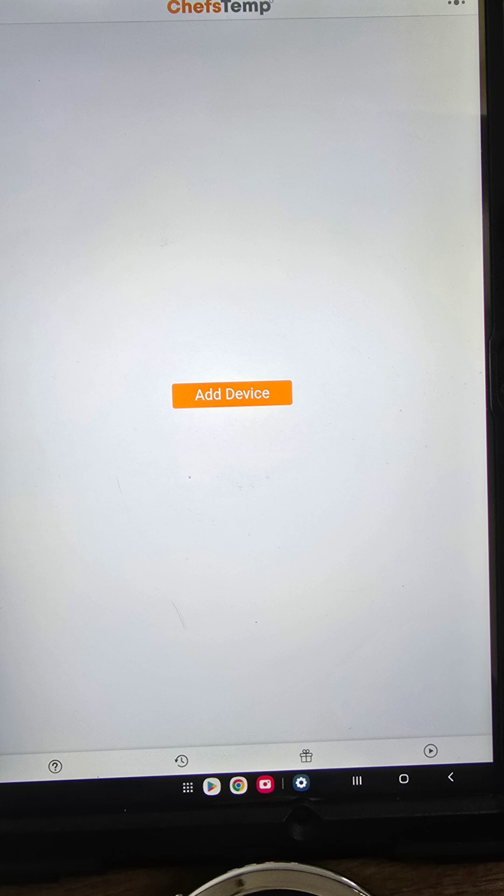
pyautogui.click(232, 393)
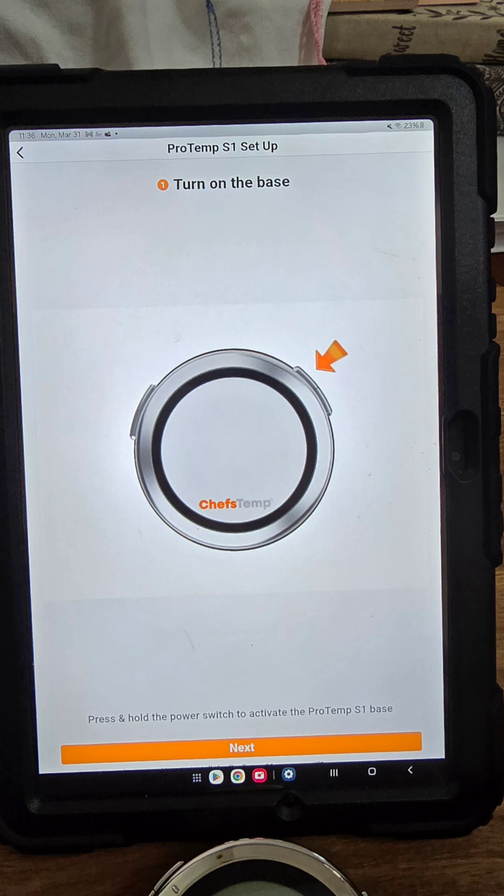
# Continue past the base power-on and Bluetooth activation (C_1) setup steps.
pyautogui.click(241, 747)
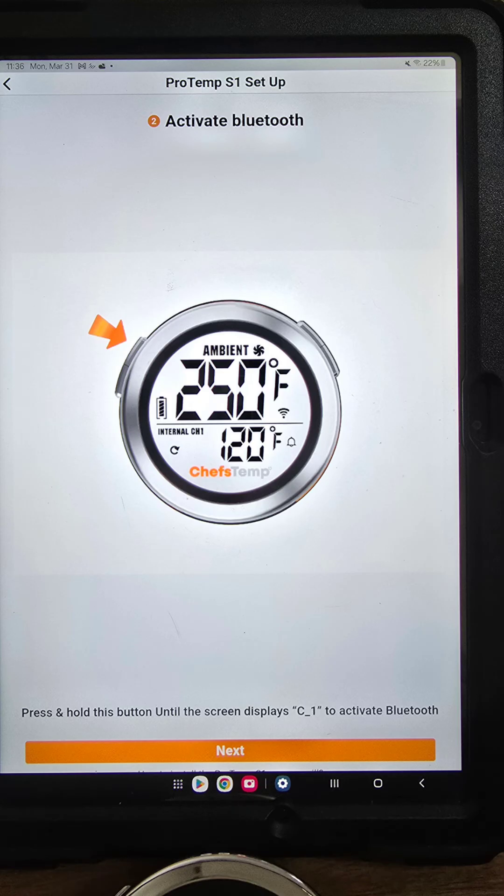
pyautogui.click(229, 750)
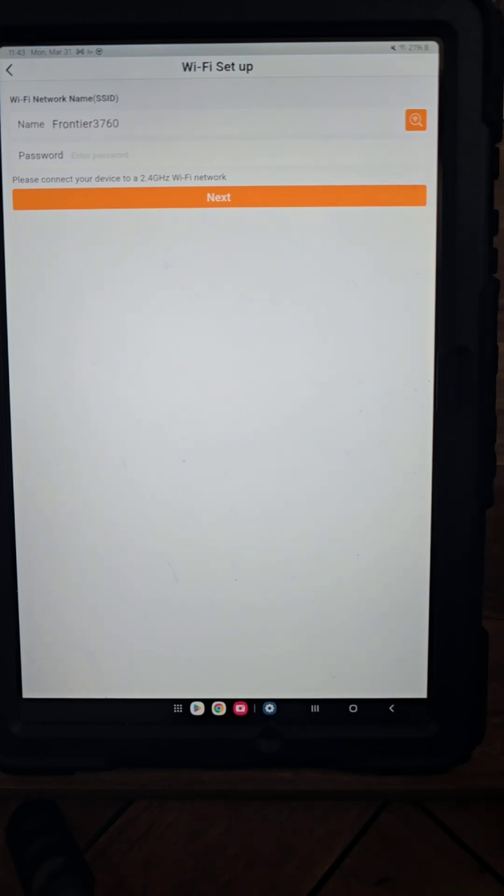
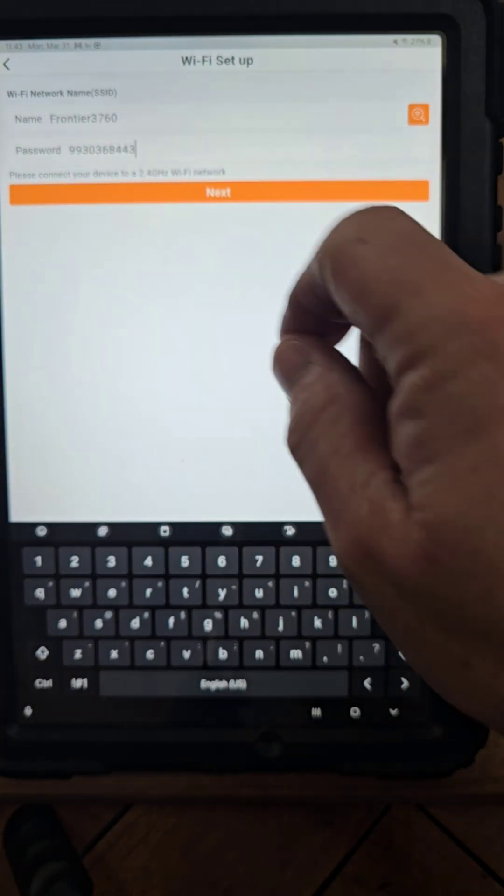
pyautogui.click(217, 192)
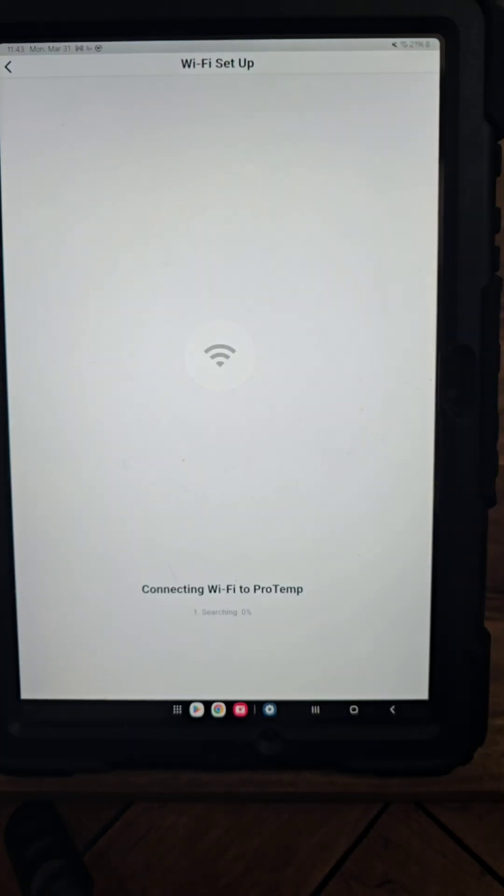